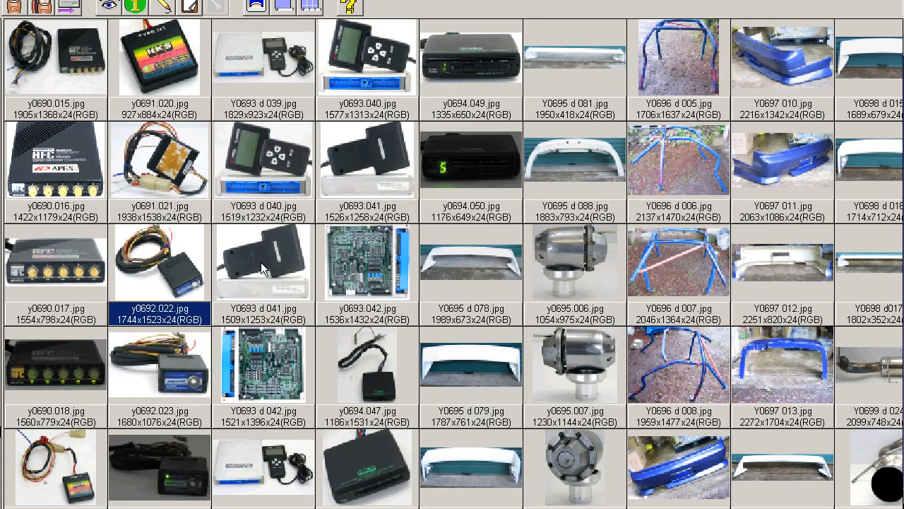
pyautogui.moveTo(182, 373)
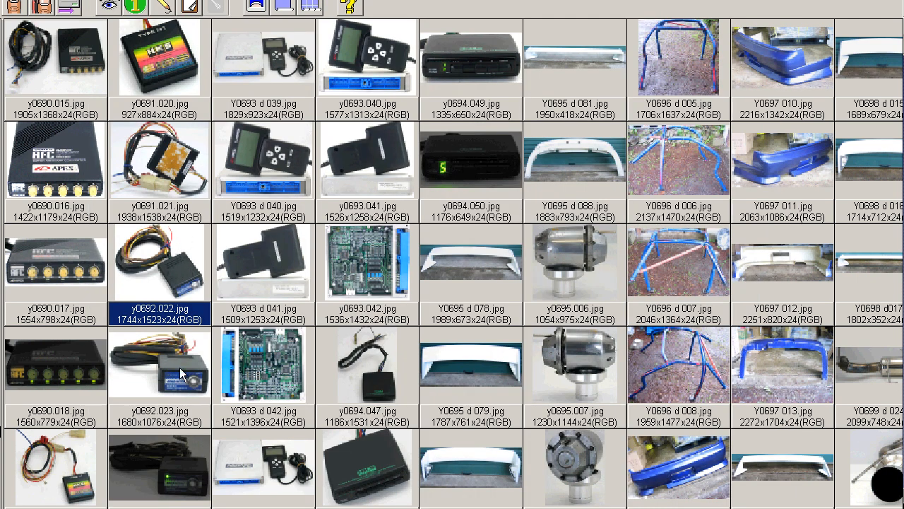
# - Open y0692.022.jpg, the fan controller wiring photo, in the viewer and maximize it to fill the screen
pyautogui.doubleClick(159, 365)
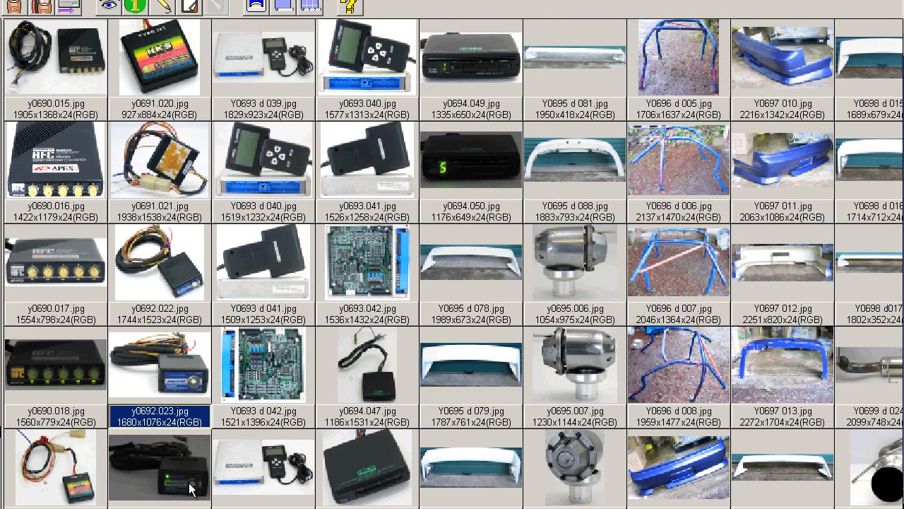
pyautogui.doubleClick(158, 262)
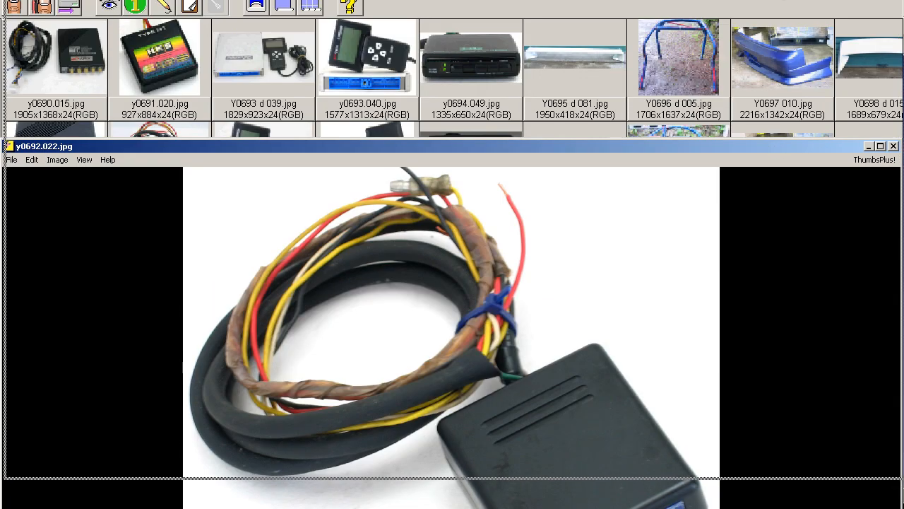
pyautogui.click(880, 146)
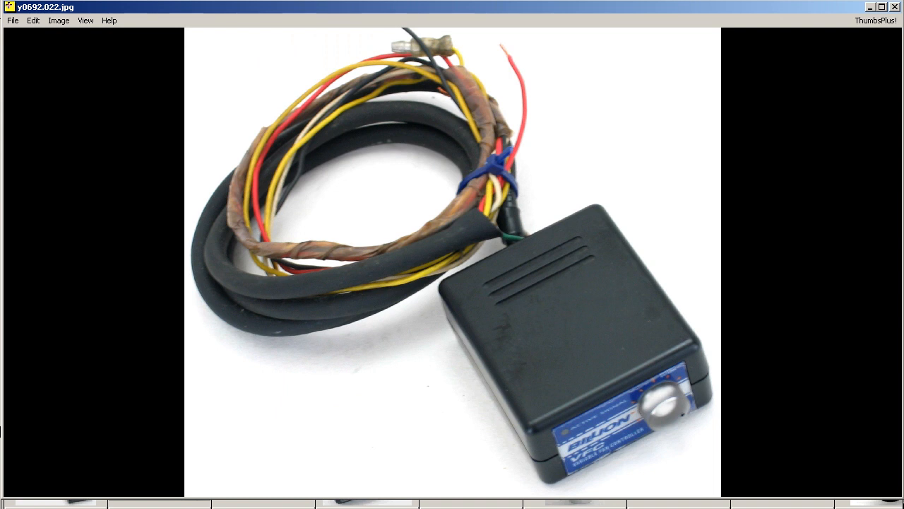